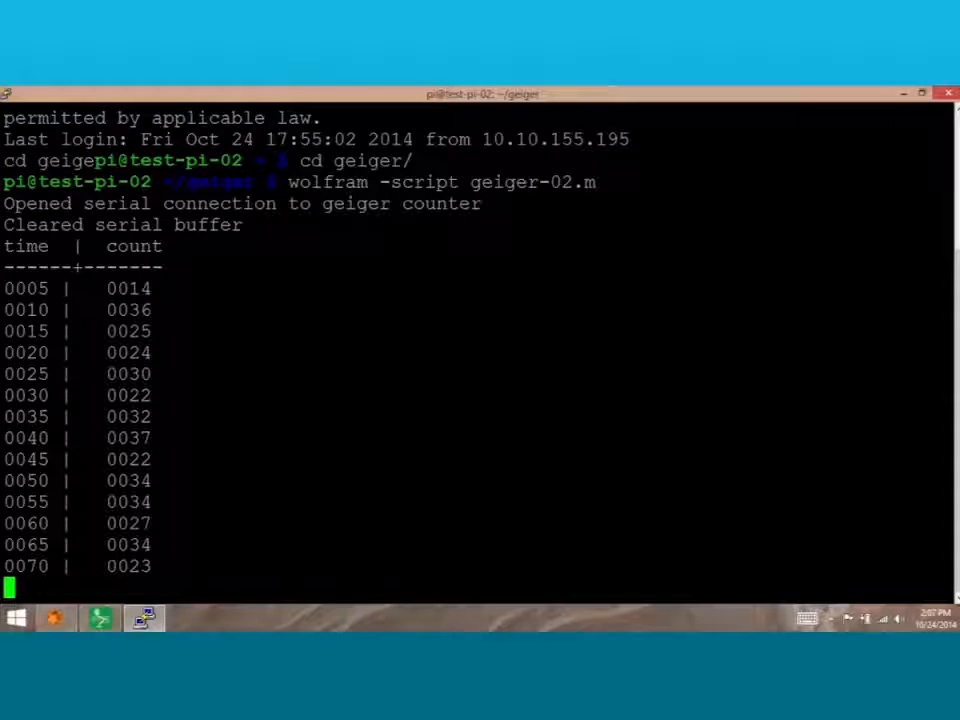
Step: Scroll the PuTTY window while the geiger-02.m script prints its time/count table
{"action": "scroll", "scroll_direction": "down", "scroll_amount": 3}
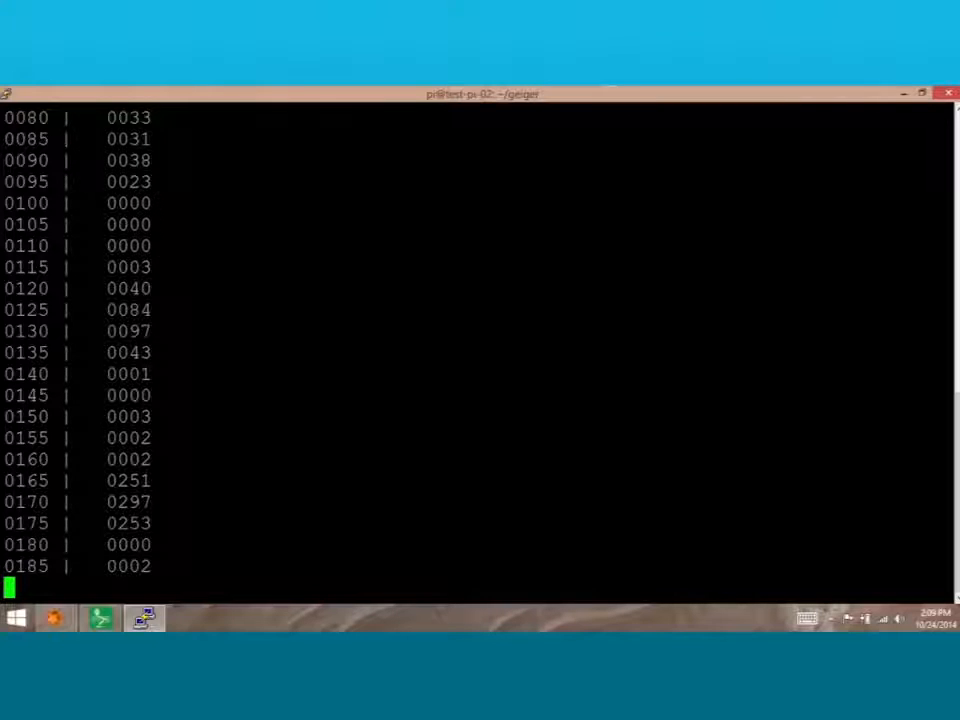
Step: Interrupt the geiger logging with Ctrl+C and open geiger-0 in vi
{"action": "key", "text": "ctrl+c"}
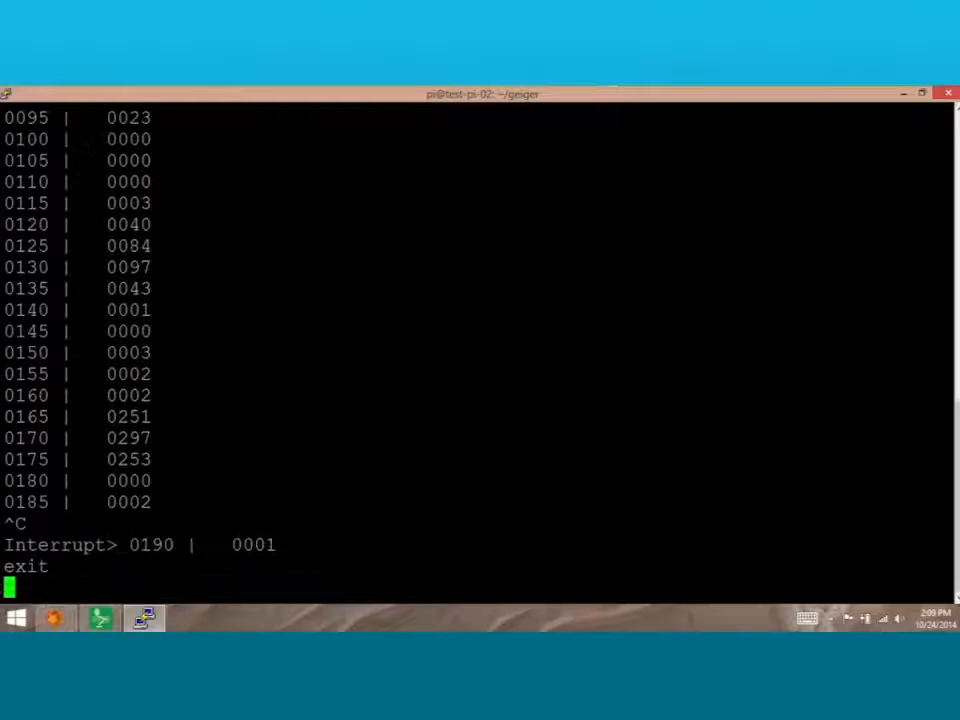
{"action": "type", "text": "vi geiger-0"}
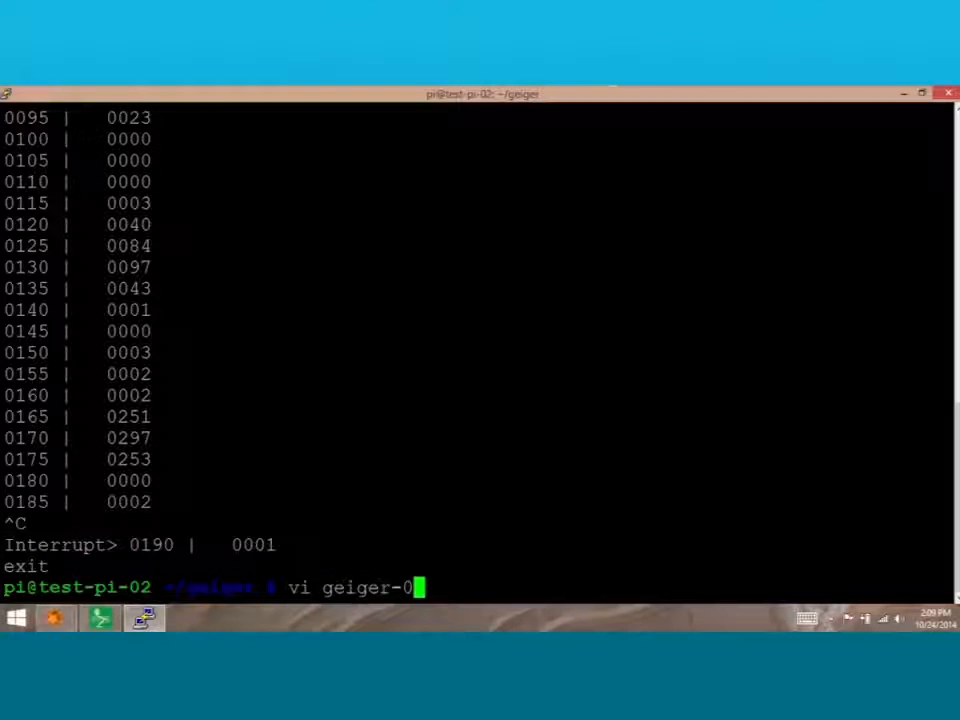
{"action": "key", "text": "Return"}
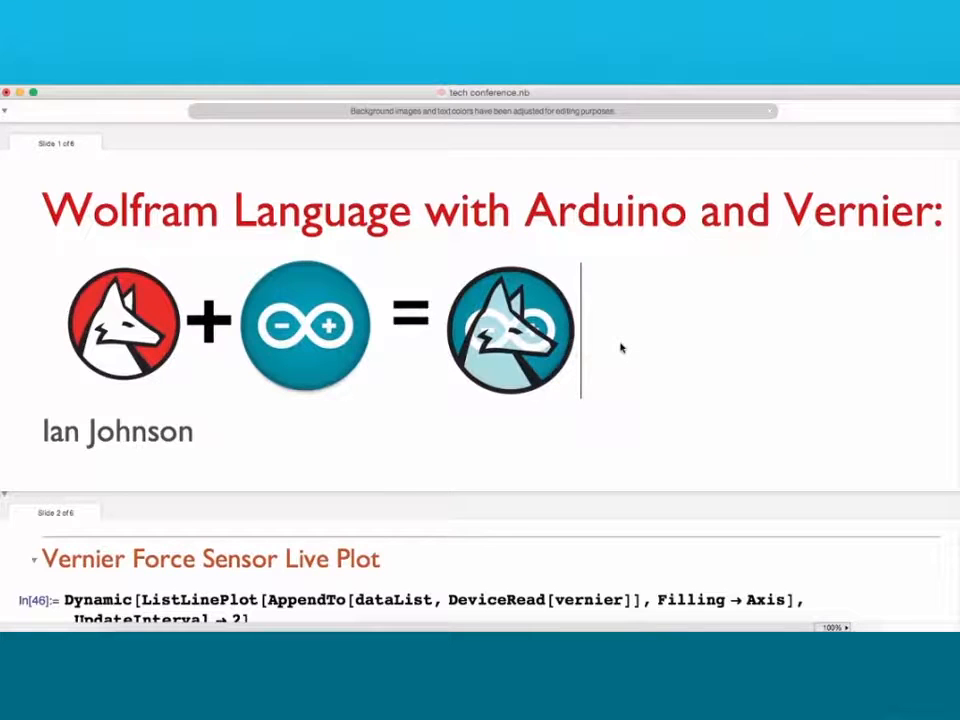
Step: Scroll from the title slide down to the ArduinoLink Driver slide
{"action": "scroll", "scroll_direction": "down", "scroll_amount": 3}
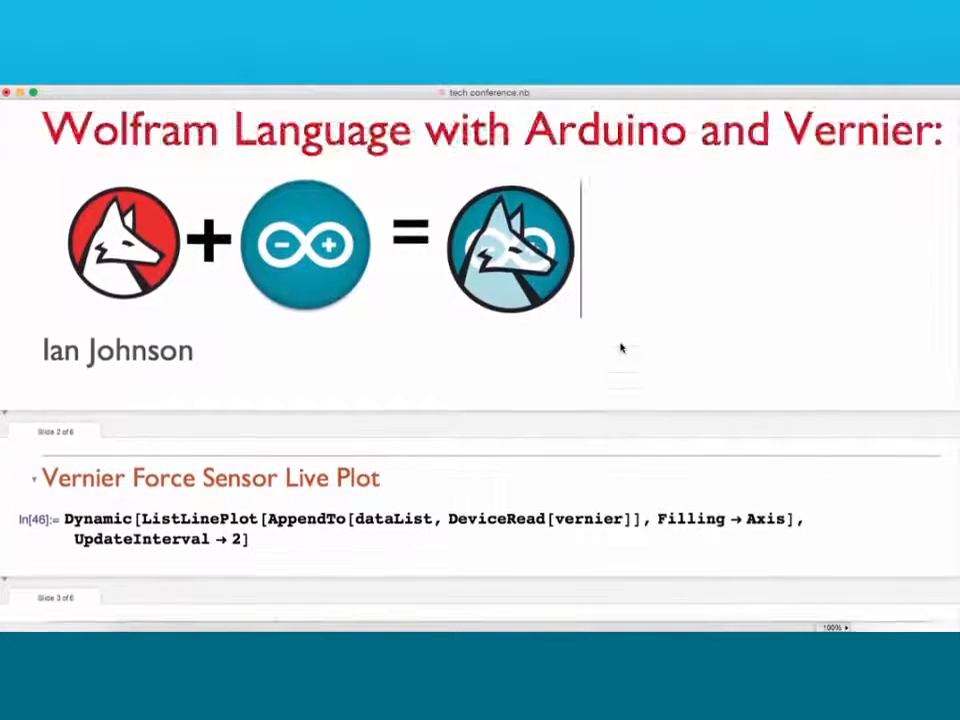
{"action": "scroll", "scroll_direction": "down", "scroll_amount": 3}
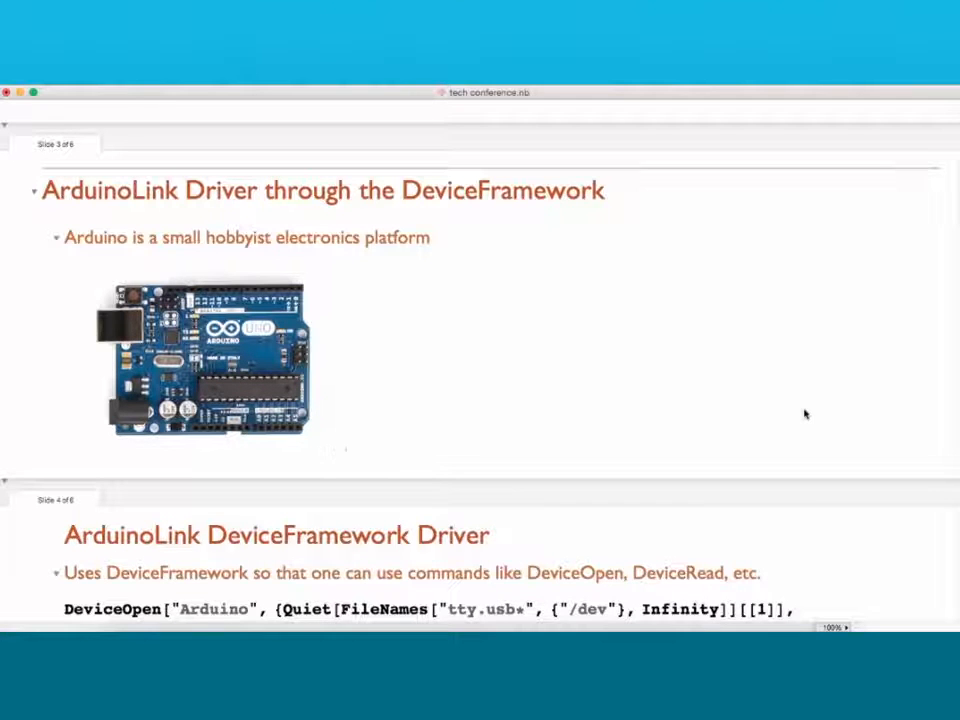
Step: Re-evaluate the DeviceRead and DeviceWrite cells, reading A0 as 2.52199 V
{"action": "scroll", "scroll_direction": "down", "scroll_amount": 3}
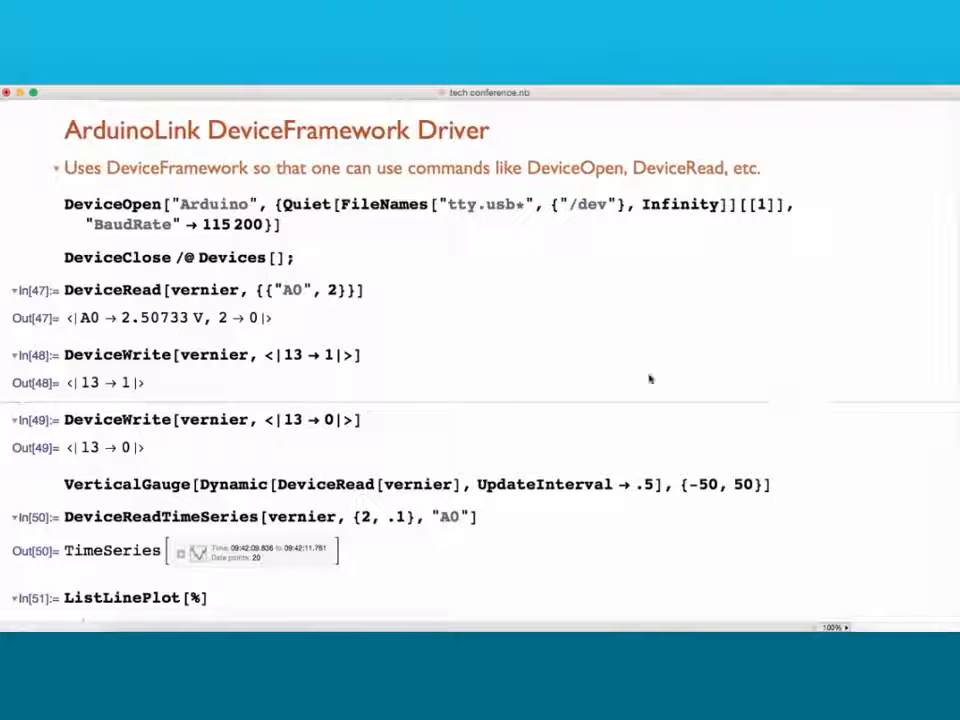
{"action": "left_click", "coordinate": [364, 290]}
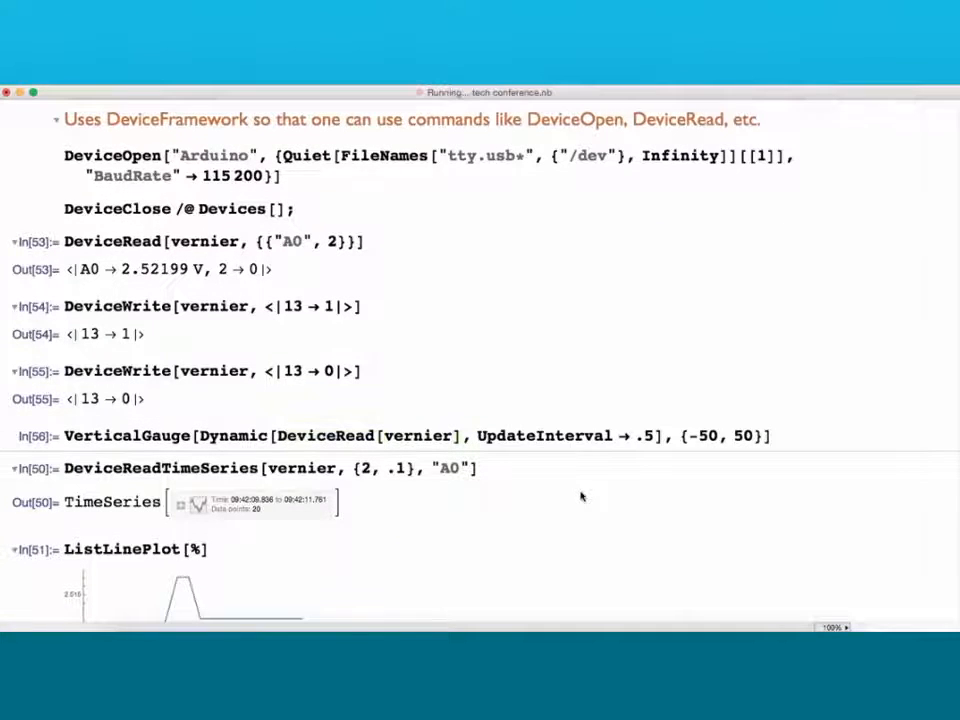
Step: Re-run DeviceReadTimeSeries on A0 and its ListLinePlot, giving a flat force line
{"action": "scroll", "scroll_direction": "down", "scroll_amount": 3}
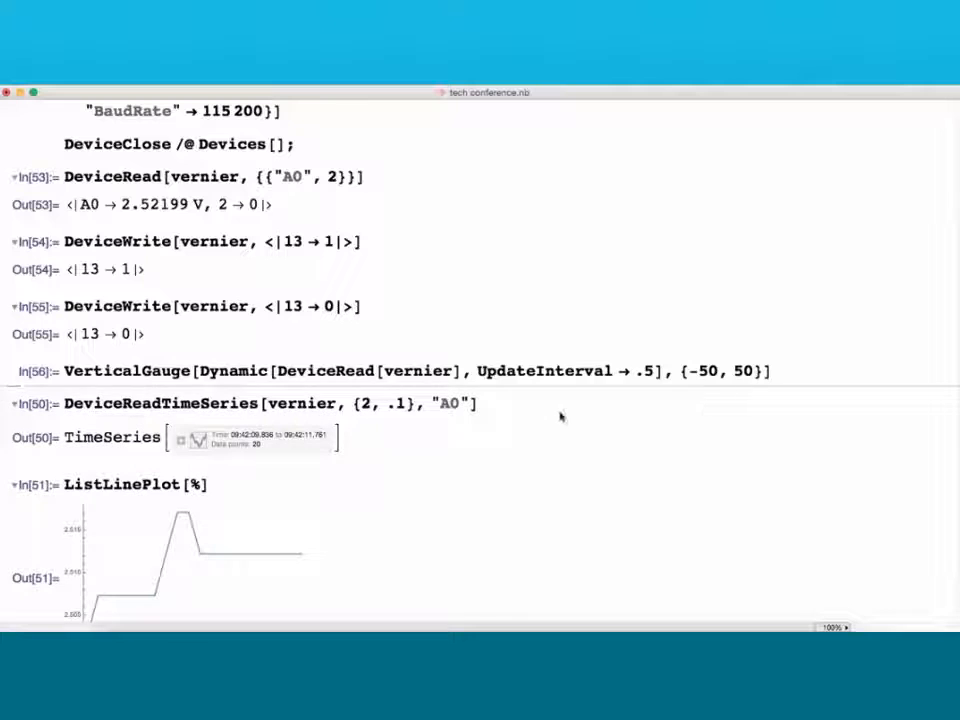
{"action": "left_click", "coordinate": [478, 404]}
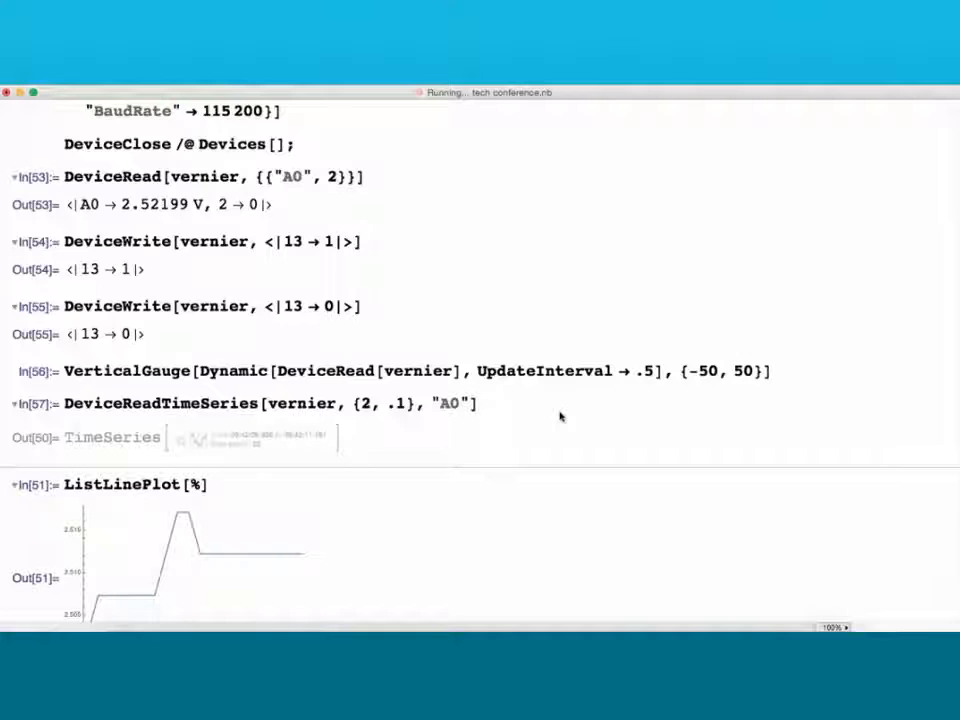
{"action": "scroll", "scroll_direction": "down", "scroll_amount": 3}
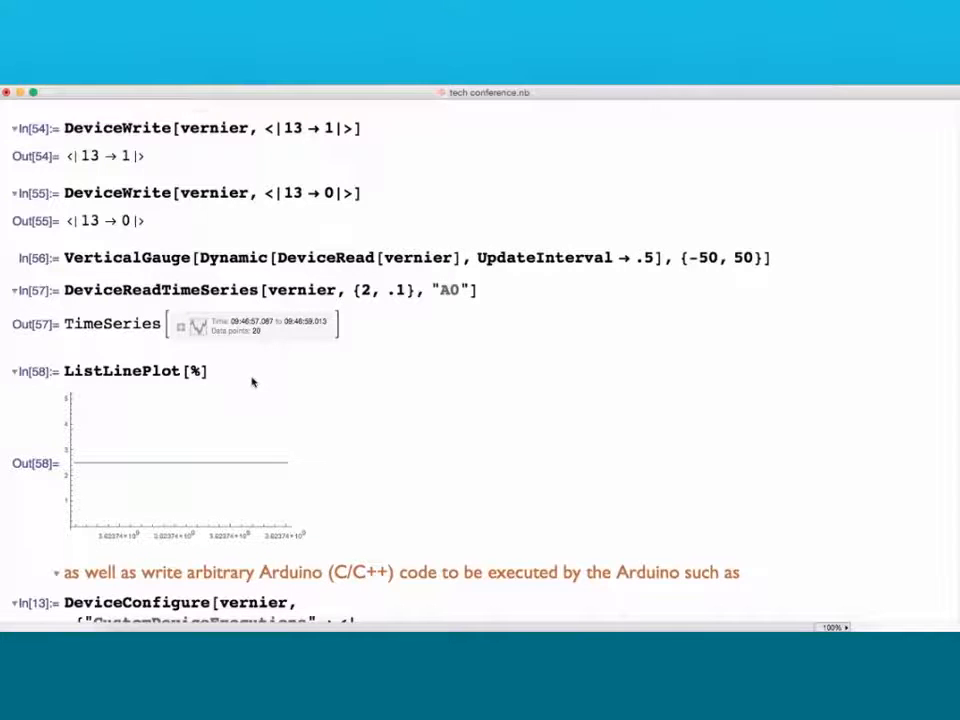
Step: Scroll down to the DeviceConfigure and DeviceExecute custom-code example cells
{"action": "scroll", "scroll_direction": "down", "scroll_amount": 3}
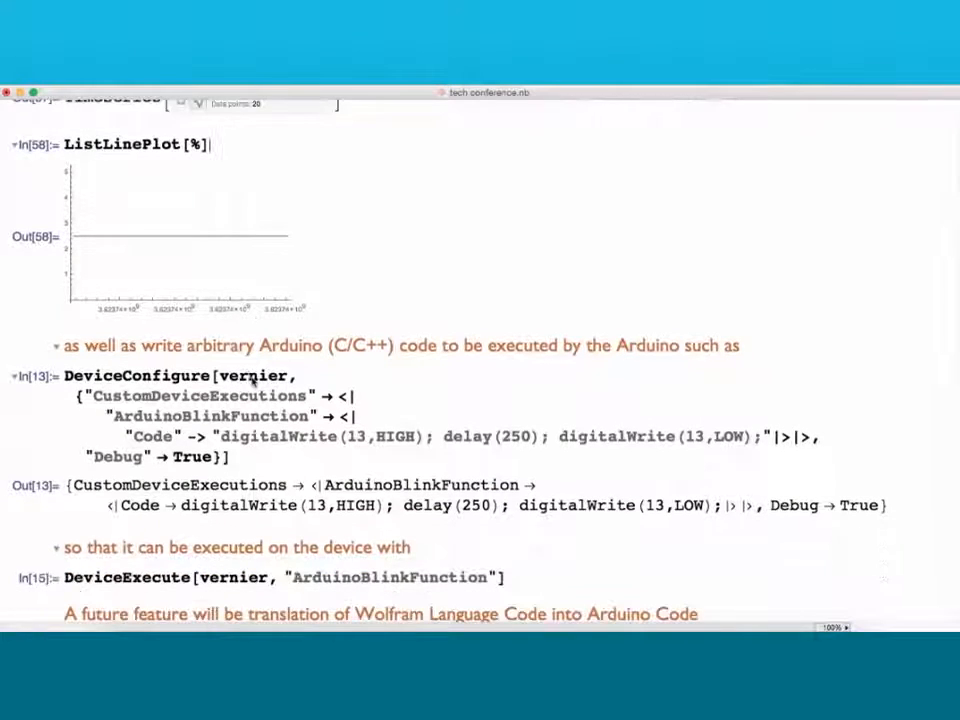
{"action": "scroll", "scroll_direction": "down", "scroll_amount": 3}
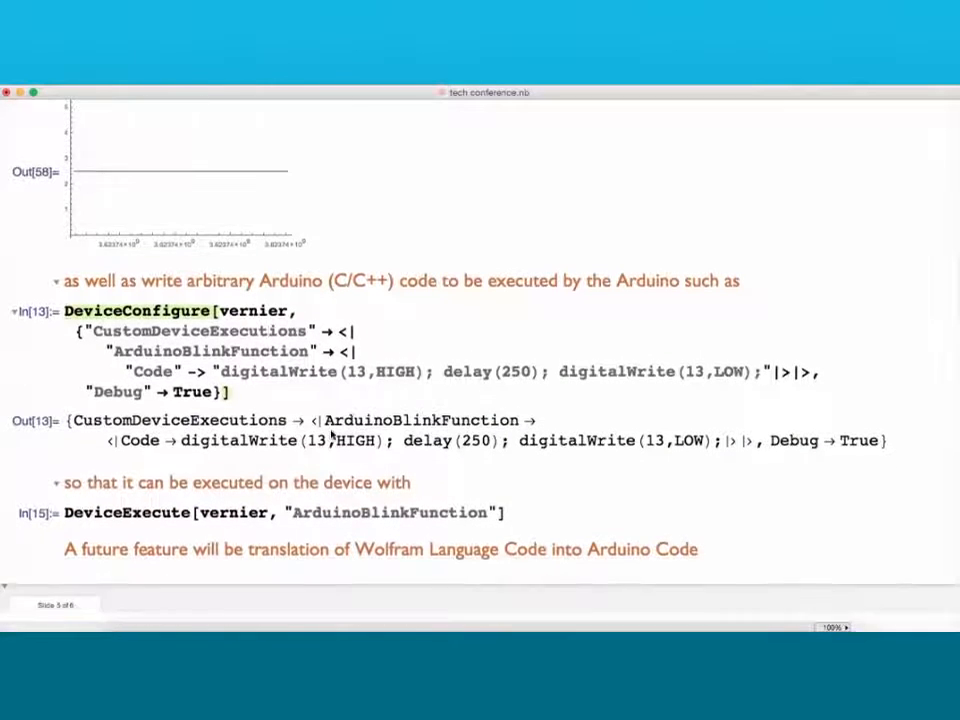
{"action": "scroll", "scroll_direction": "down", "scroll_amount": 3}
{"action": "type", "text": "Fals"}
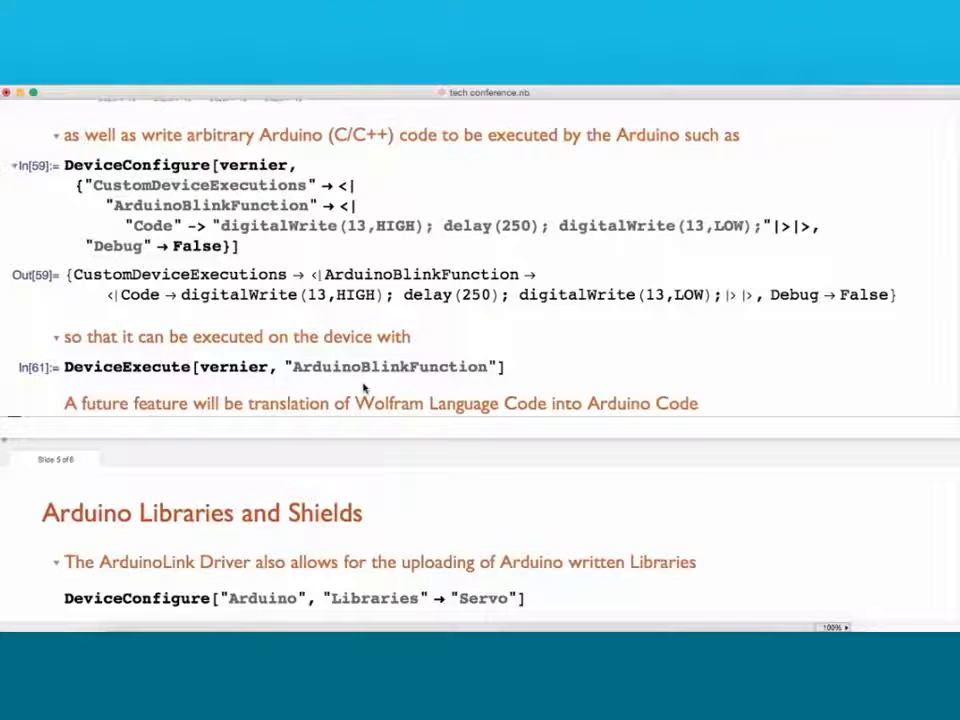
{"action": "scroll", "scroll_direction": "down", "scroll_amount": 3}
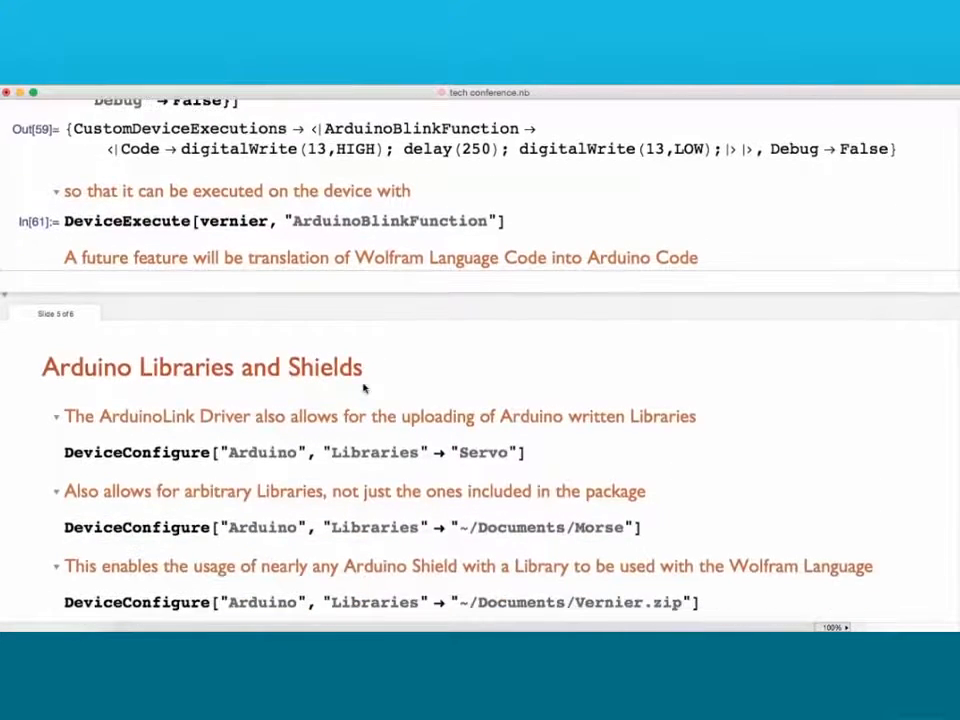
{"action": "scroll", "scroll_direction": "down", "scroll_amount": 3}
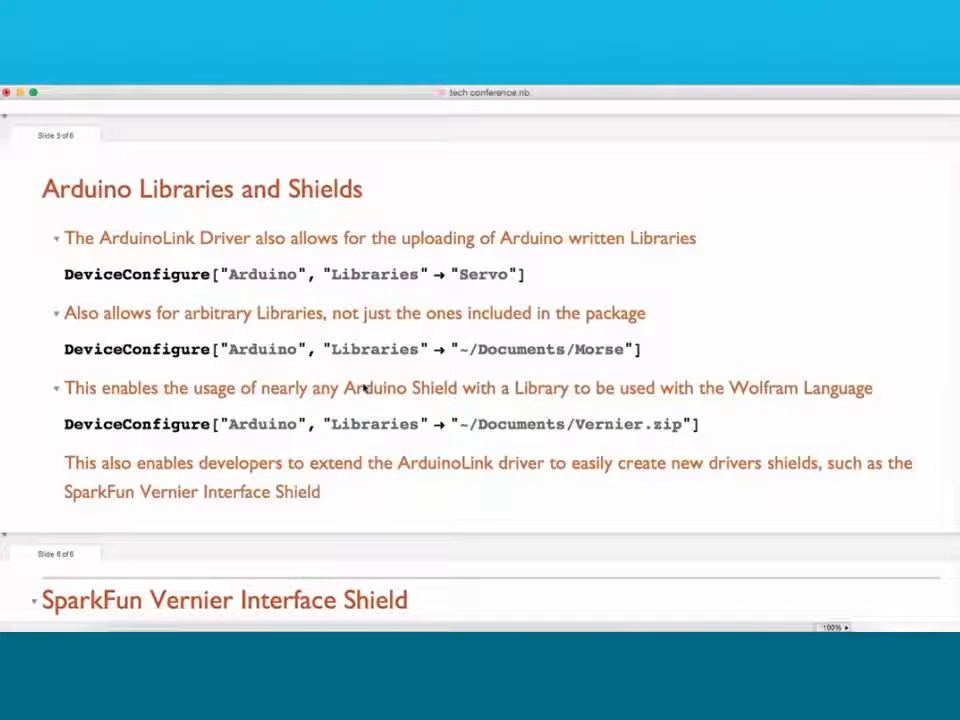
{"action": "mouse_move", "coordinate": [476, 284]}
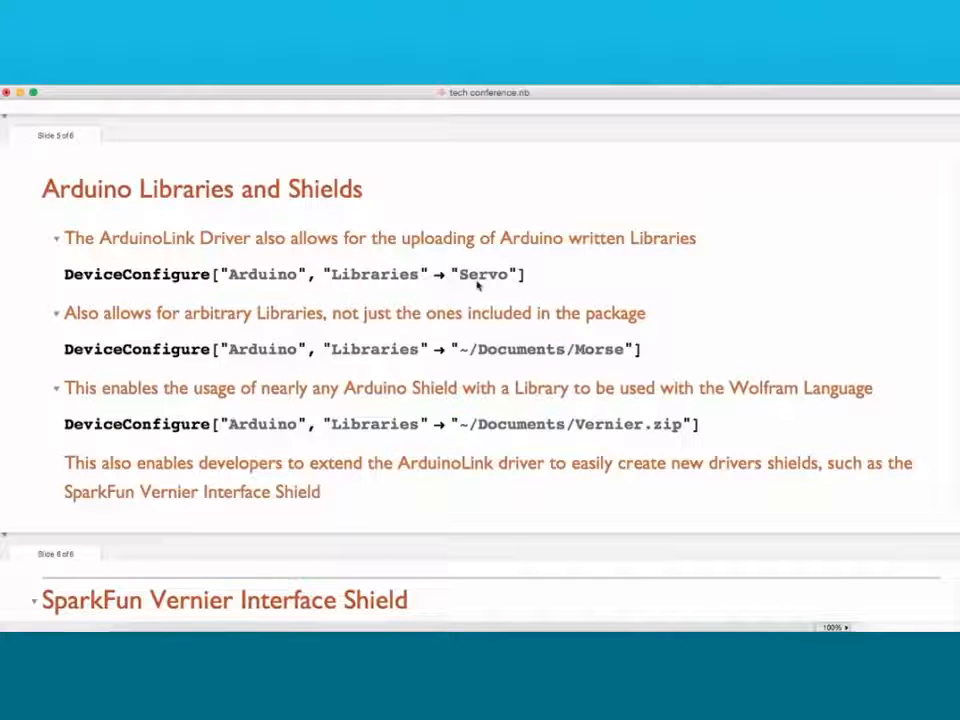
{"action": "double_click", "coordinate": [488, 274]}
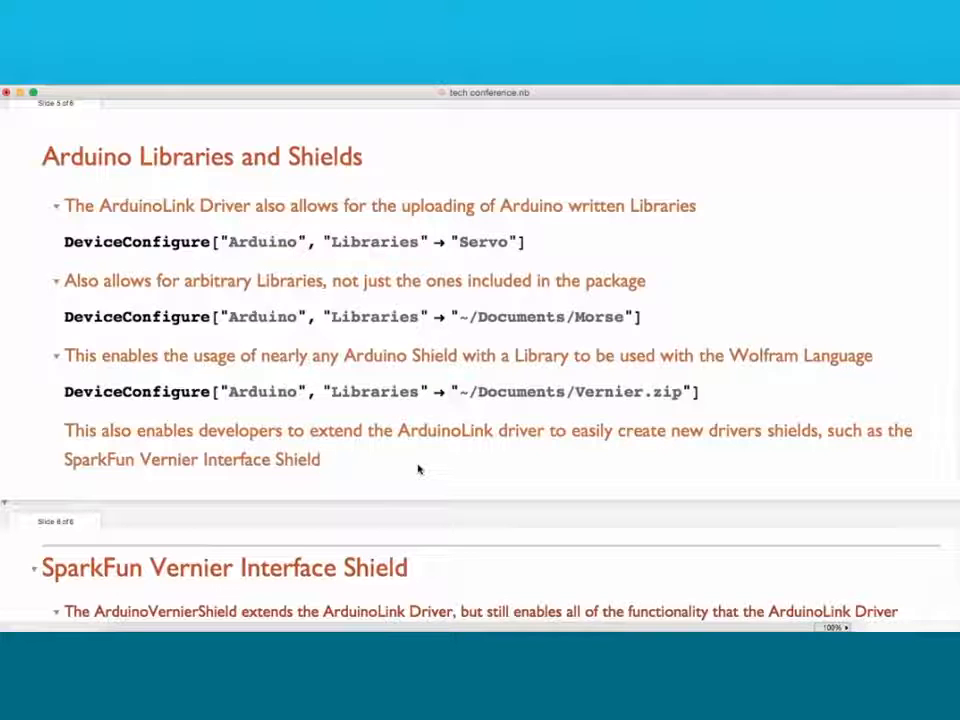
Step: Review the Vernier DeviceRead and Channel1 SensorInfo, selecting the FORCE slope value -25.67
{"action": "scroll", "scroll_direction": "down", "scroll_amount": 3}
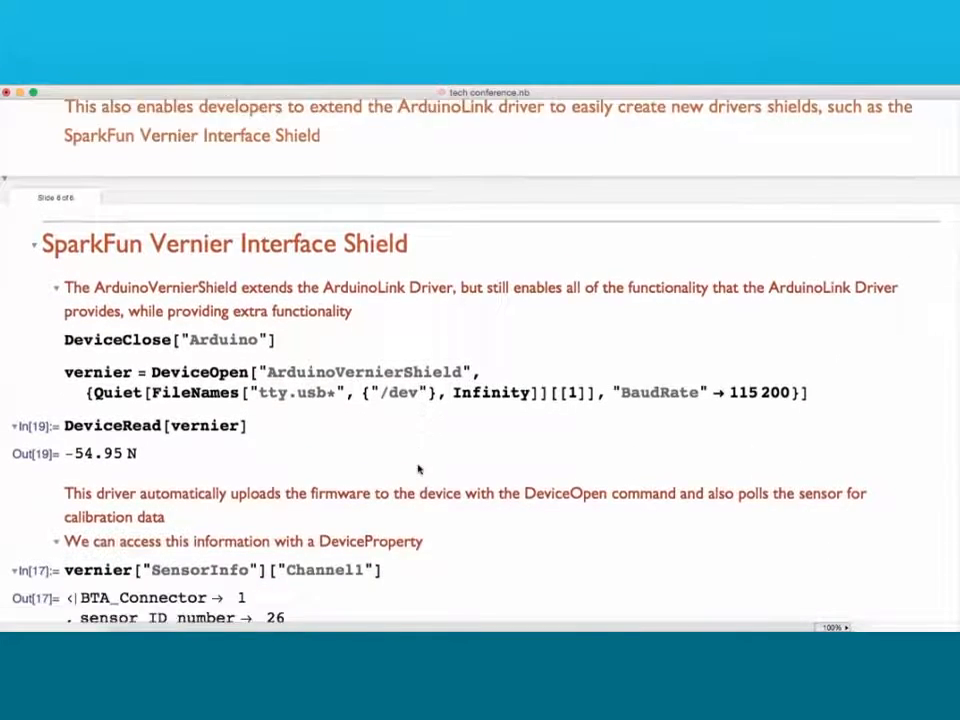
{"action": "scroll", "scroll_direction": "down", "scroll_amount": 3}
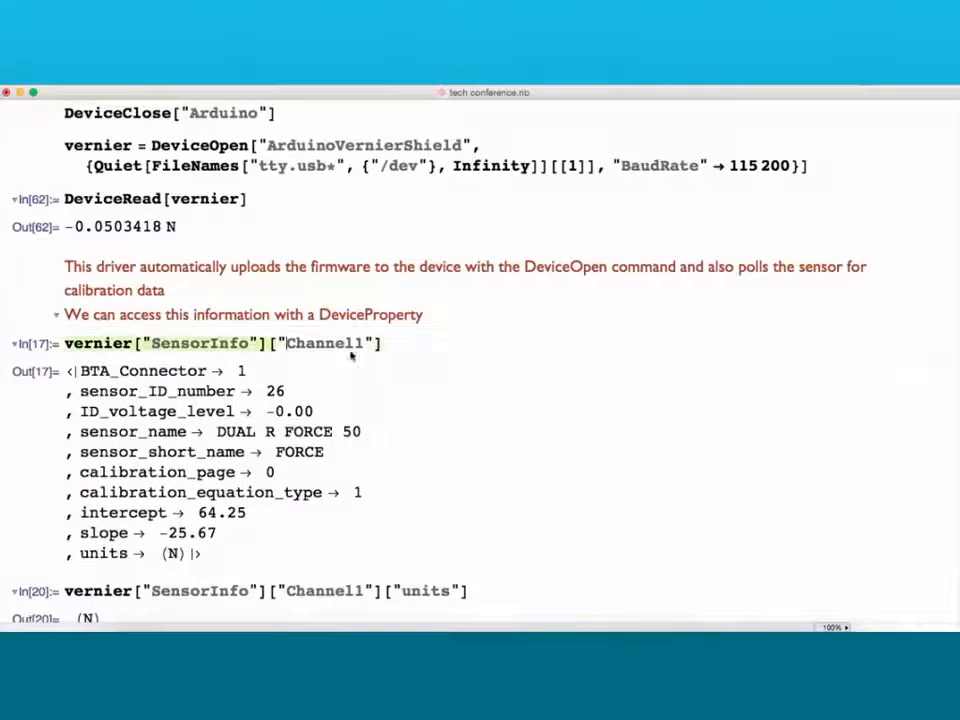
{"action": "scroll", "scroll_direction": "down", "scroll_amount": 3}
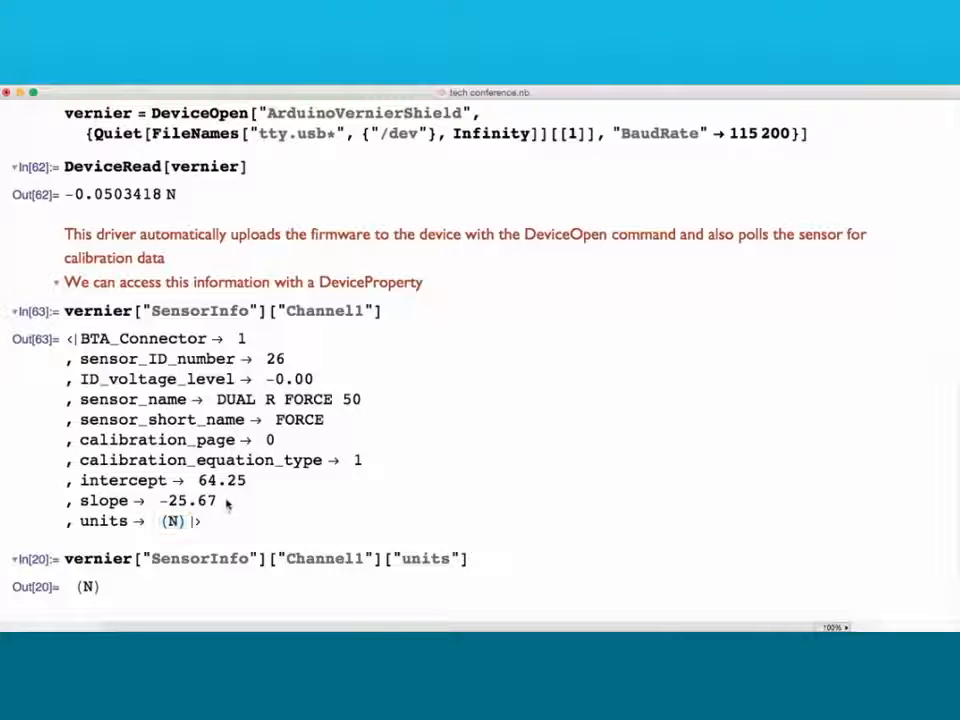
{"action": "double_click", "coordinate": [186, 500]}
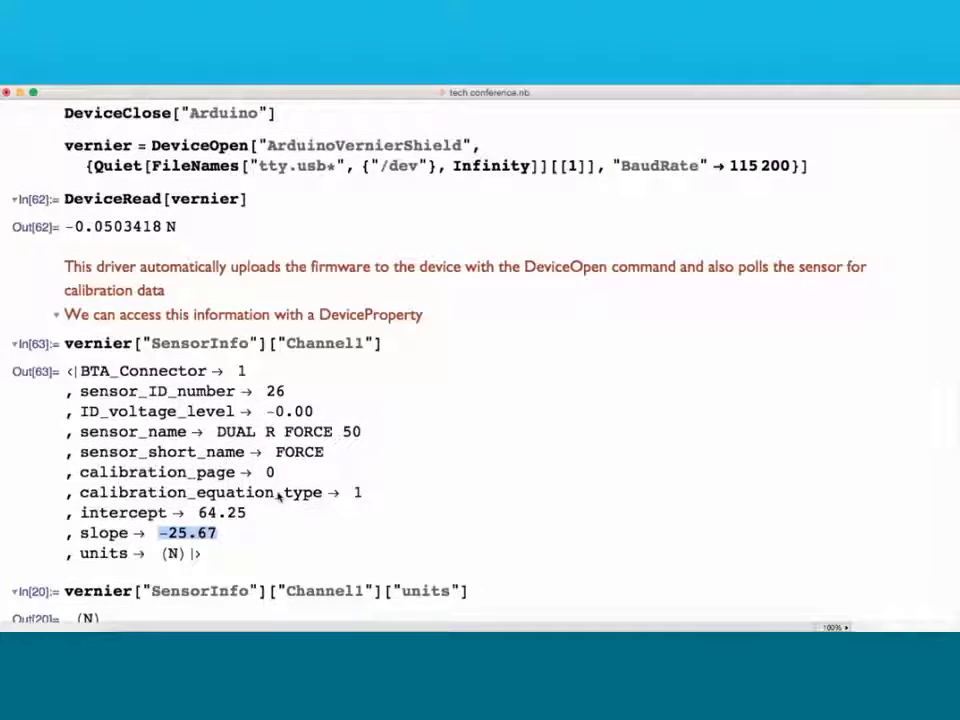
{"action": "scroll", "scroll_direction": "down", "scroll_amount": 3}
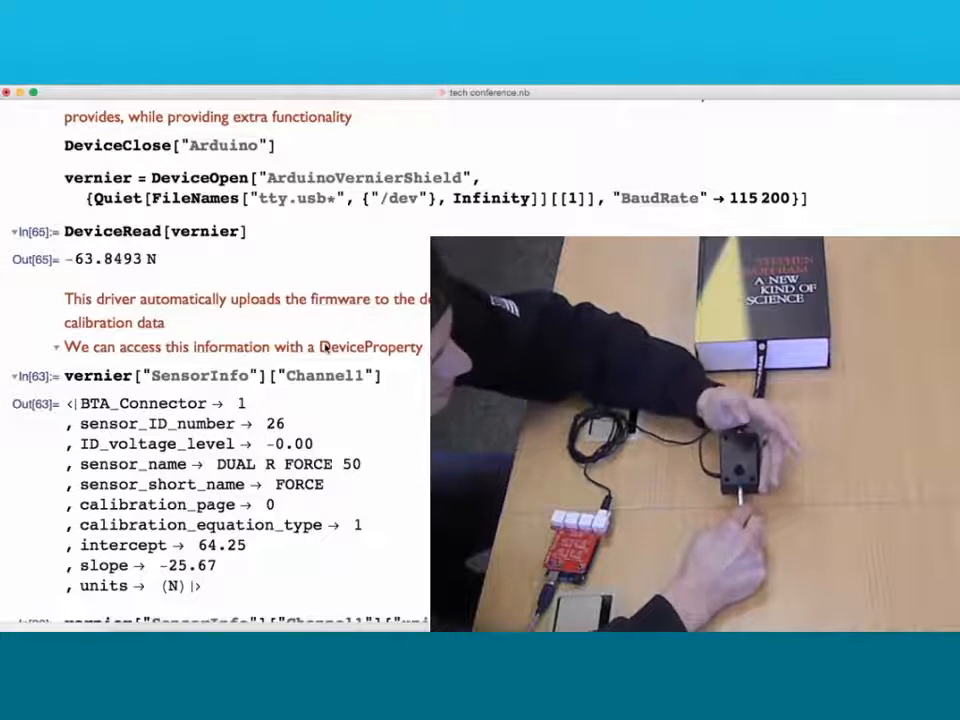
Step: Scroll past the -63.8493 N force reading down to the units section
{"action": "scroll", "scroll_direction": "down", "scroll_amount": 3}
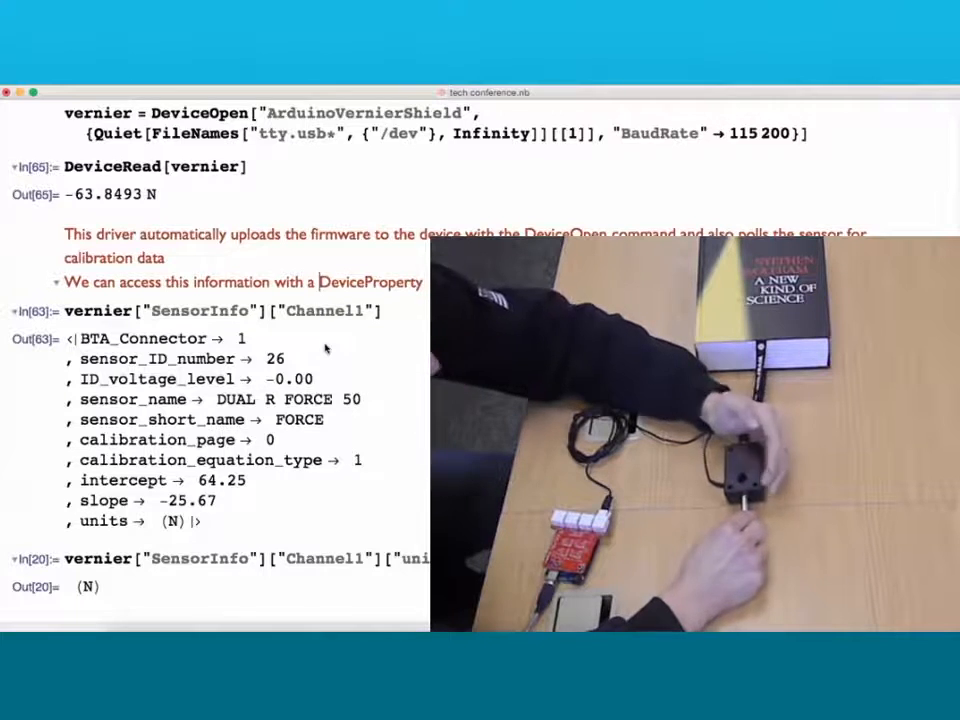
{"action": "scroll", "scroll_direction": "down", "scroll_amount": 3}
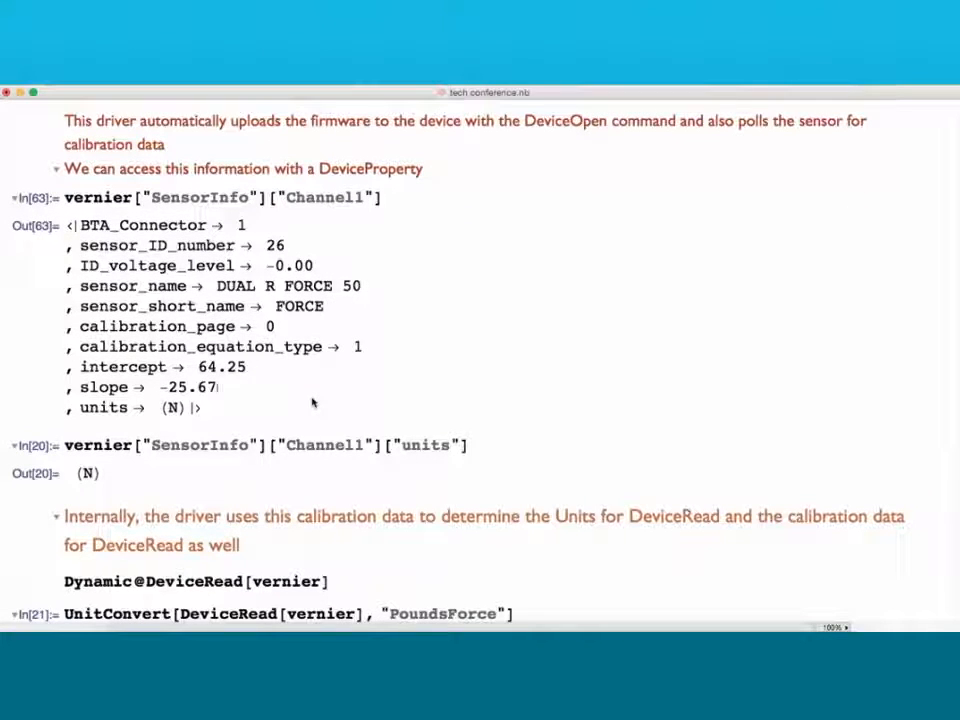
Step: Scroll through the units query (N) and the -0.0394952 lbf PoundsForce conversion
{"action": "scroll", "scroll_direction": "down", "scroll_amount": 3}
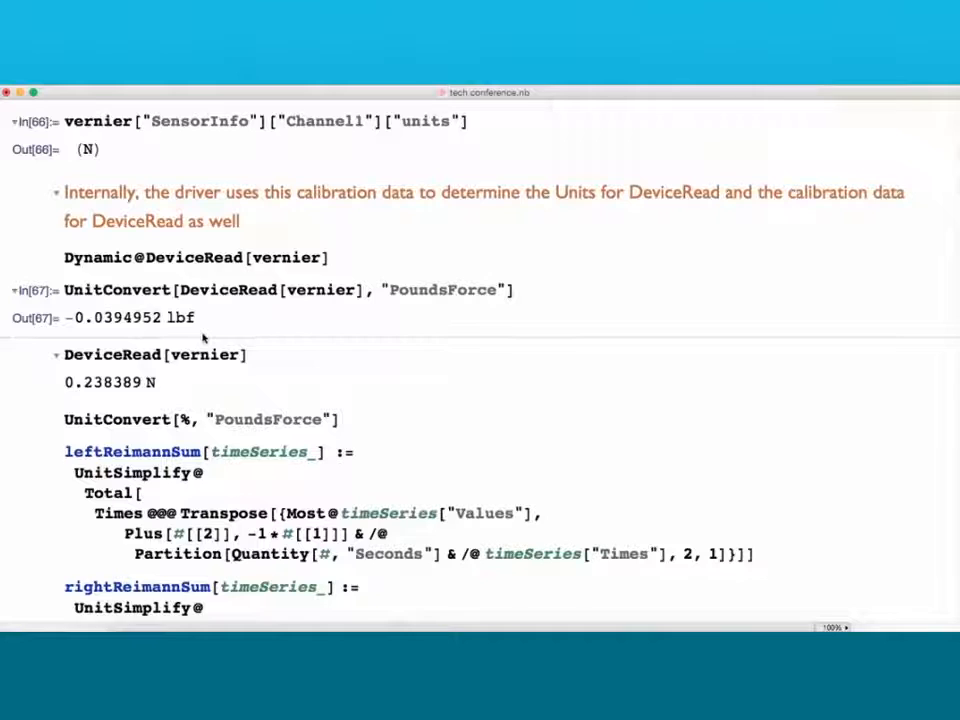
{"action": "scroll", "scroll_direction": "down", "scroll_amount": 3}
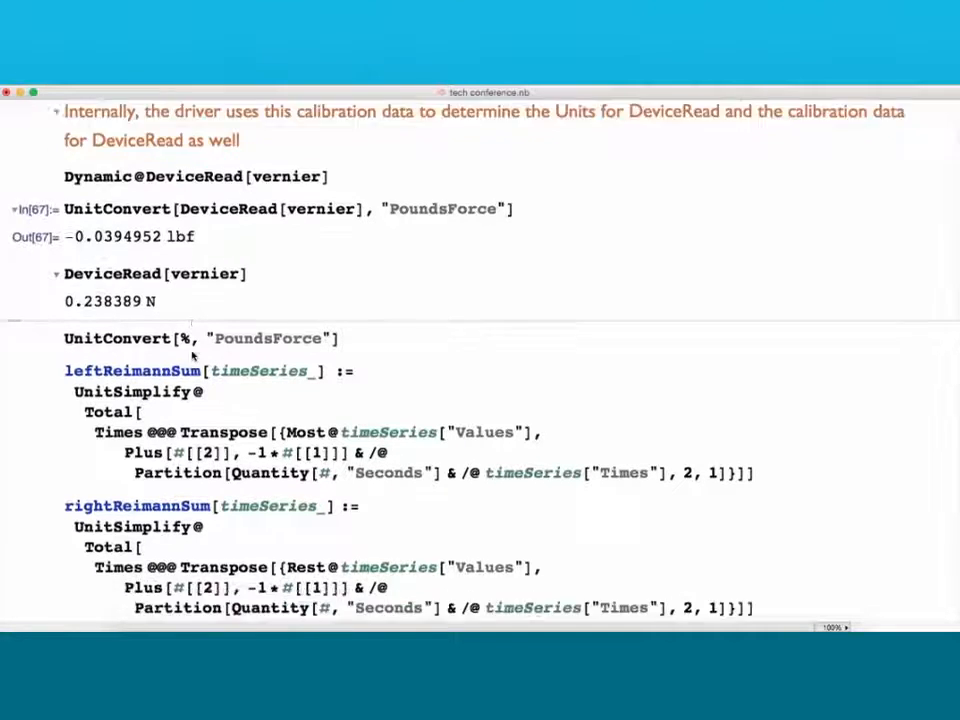
{"action": "scroll", "scroll_direction": "down", "scroll_amount": 3}
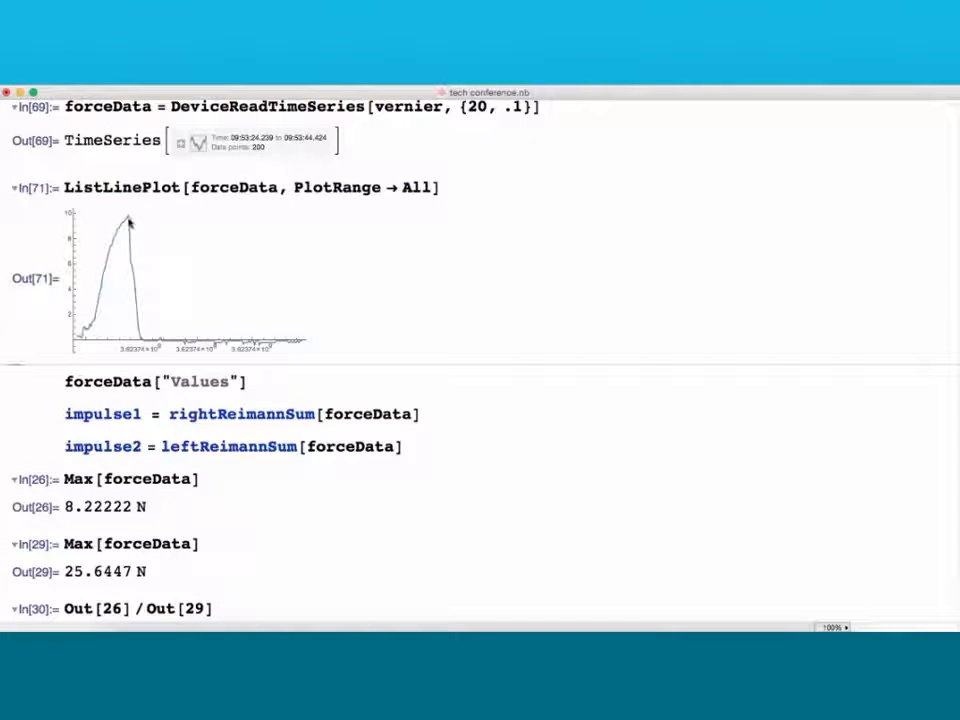
{"action": "mouse_move", "coordinate": [380, 276]}
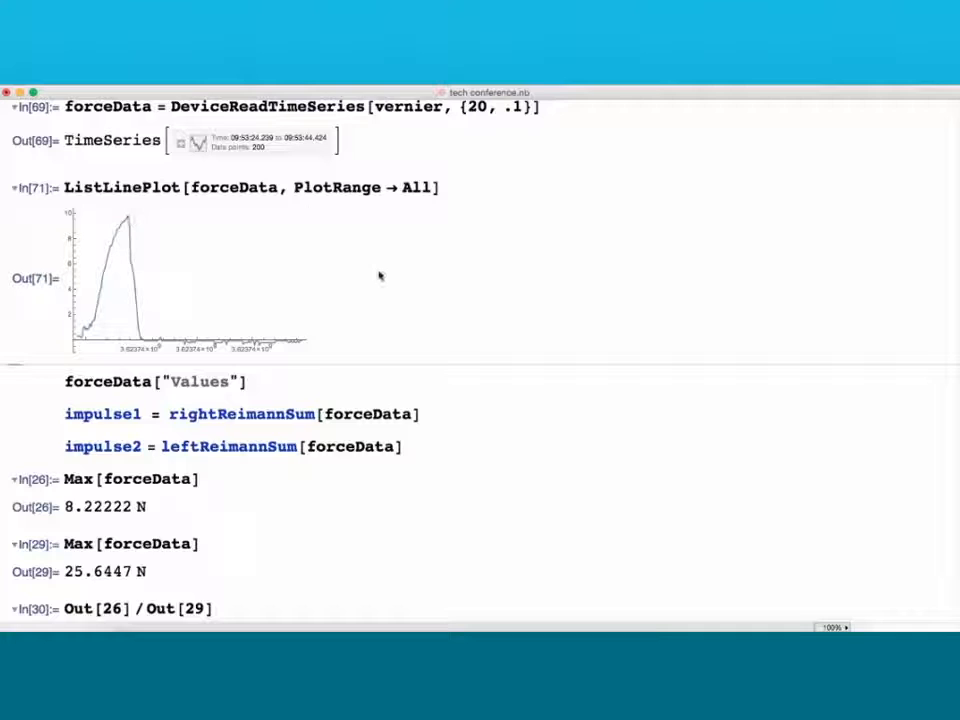
Step: Scroll to the 20-second forceData time series and its single-peak ListLinePlot
{"action": "scroll", "scroll_direction": "down", "scroll_amount": 3}
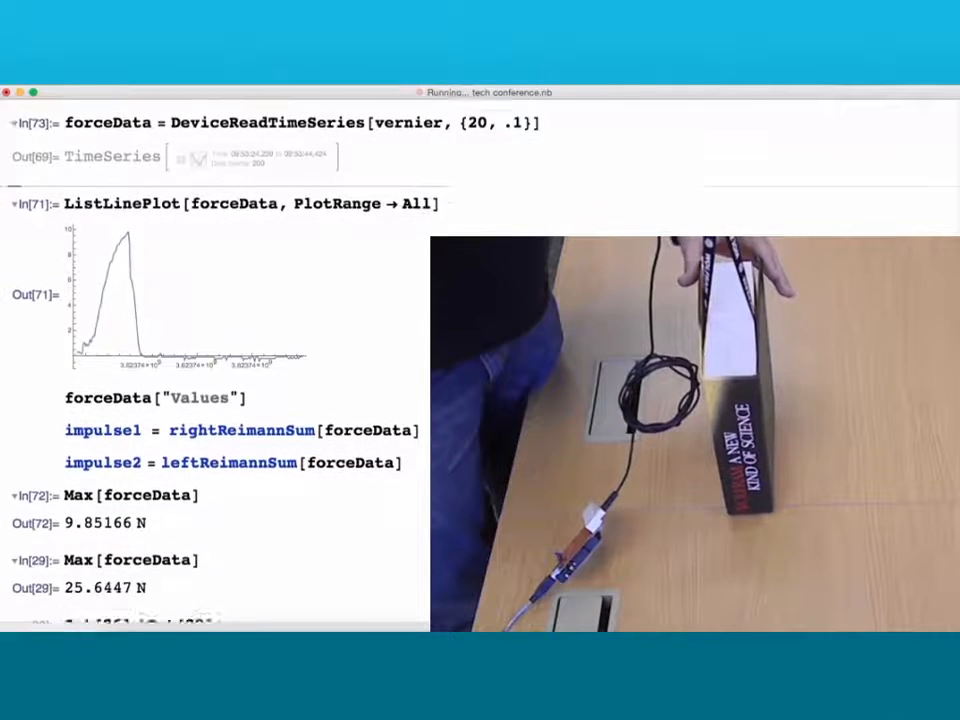
Step: Scroll down to view the new maximum force 9.85166 N and the ratio 0.32062
{"action": "scroll", "scroll_direction": "down", "scroll_amount": 3}
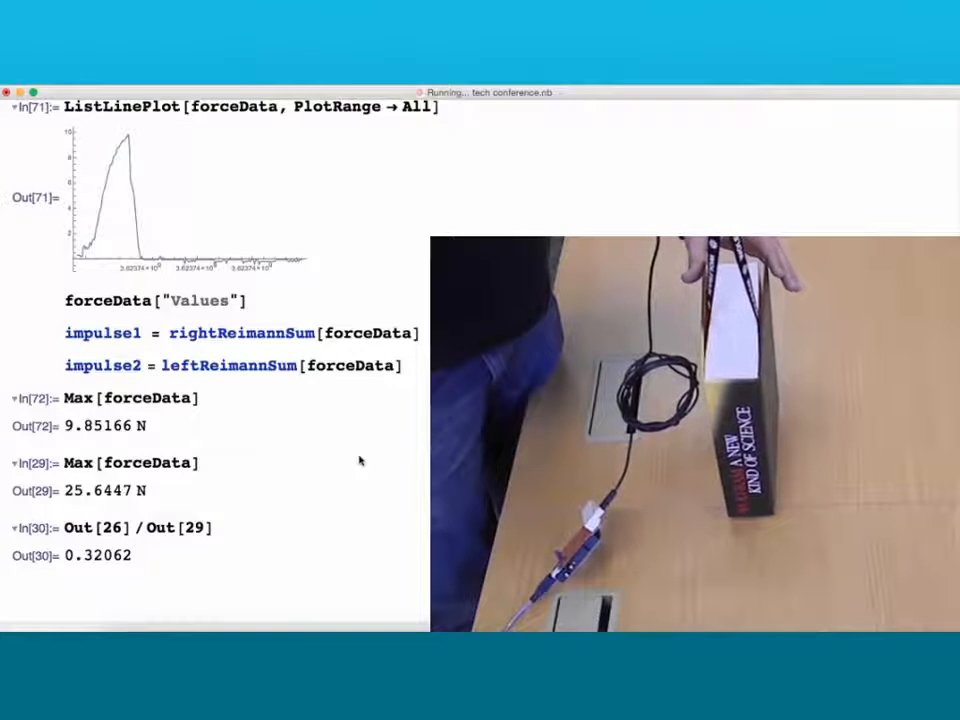
{"action": "scroll", "scroll_direction": "down", "scroll_amount": 3}
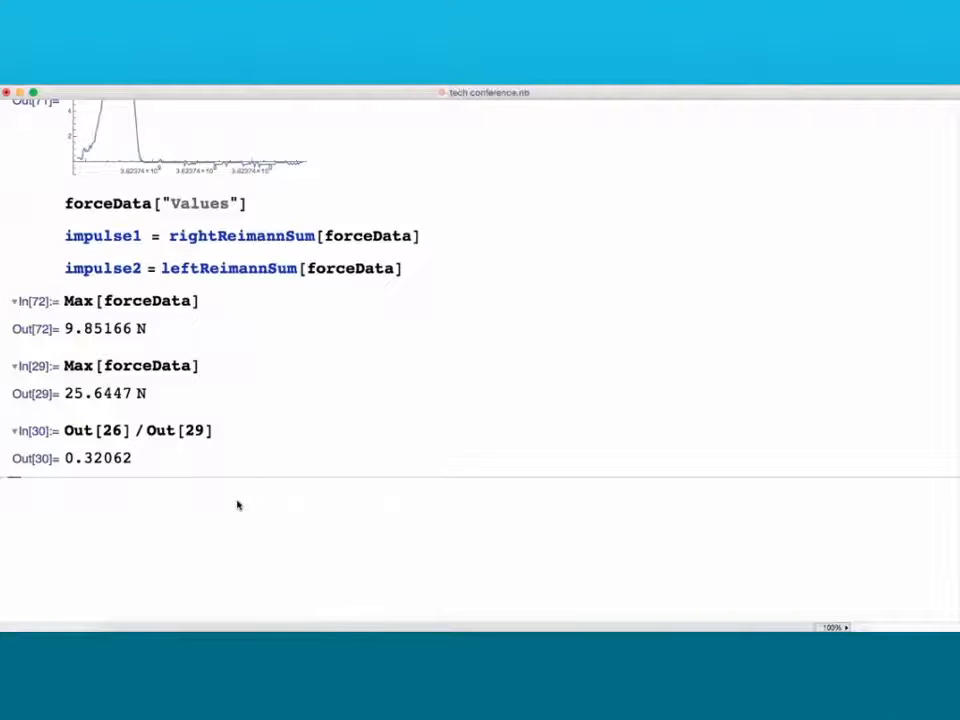
{"action": "mouse_move", "coordinate": [200, 376]}
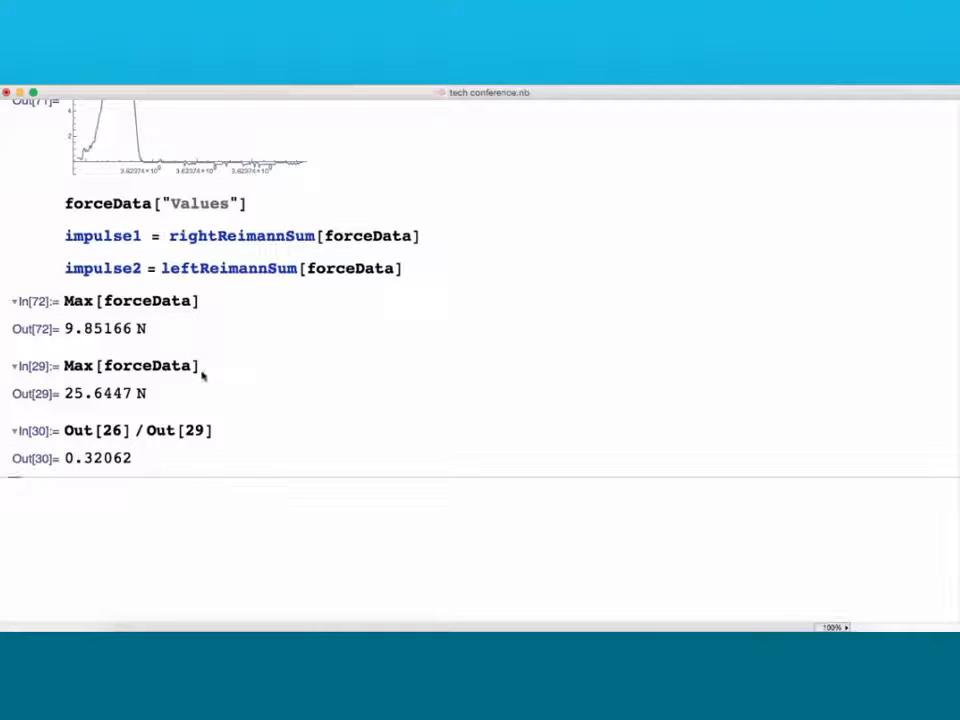